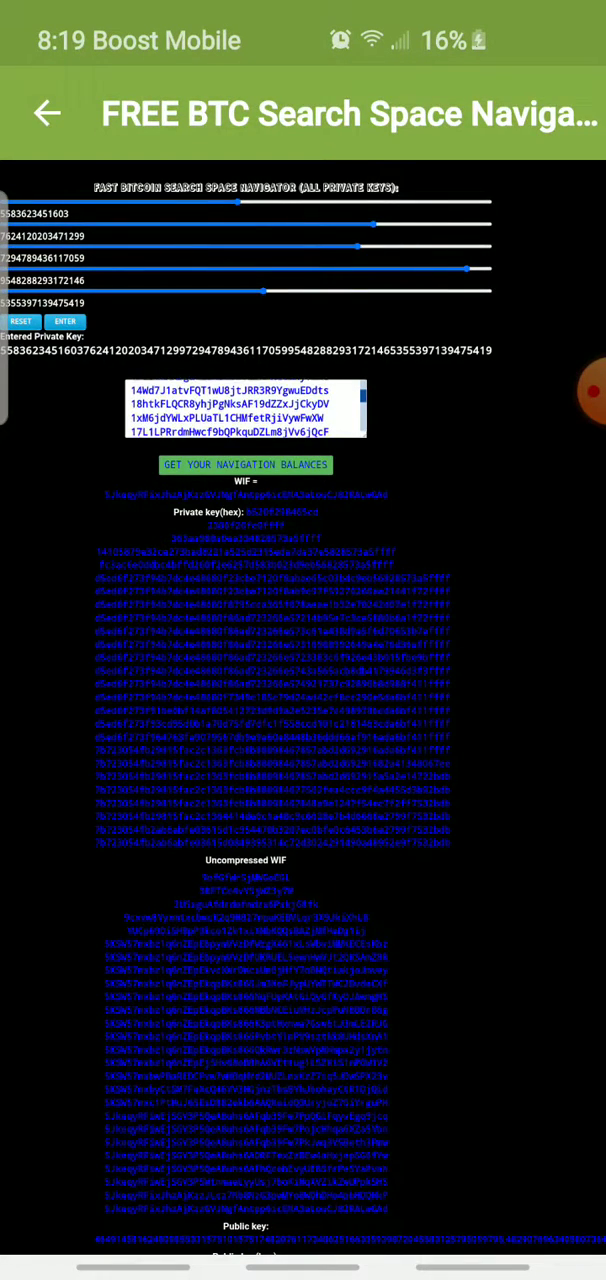
- Move the key-part sliders to new values and scroll to the regenerated addresses and conversion steps
left_click_drag(262, 290, 372, 290)
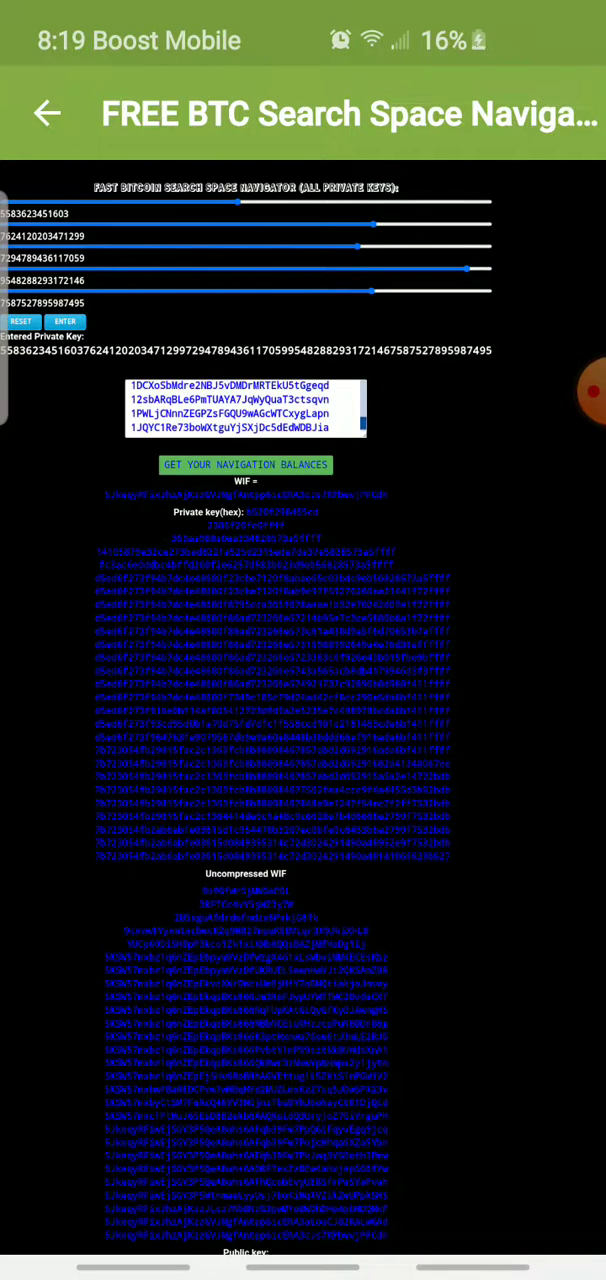
left_click(245, 464)
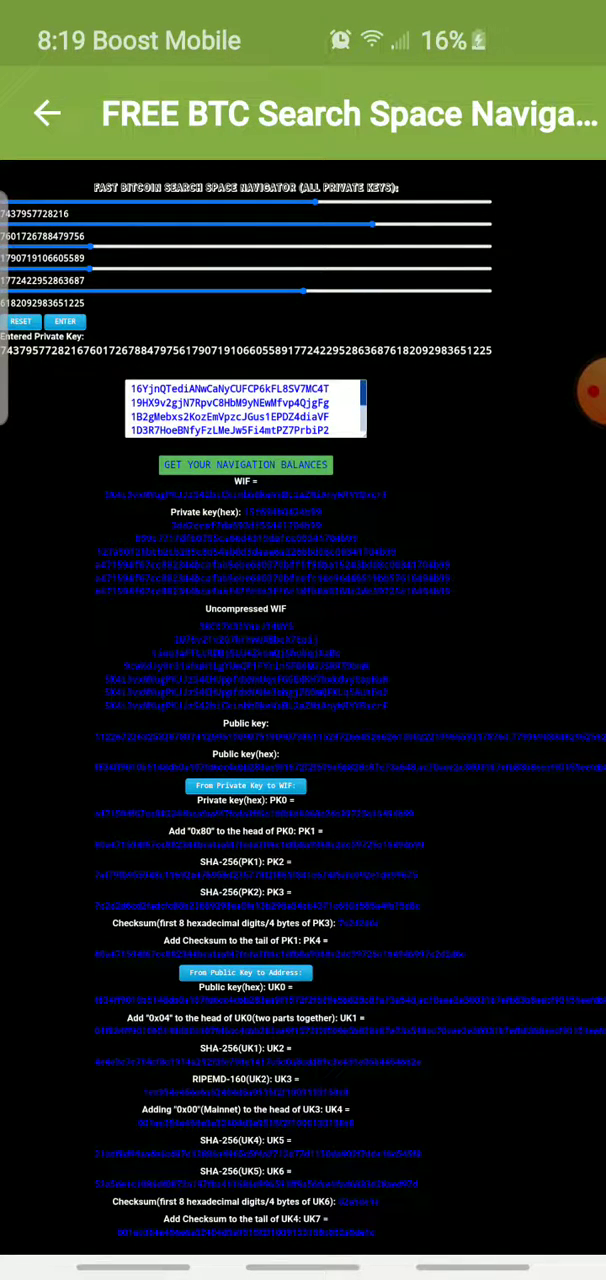
scroll("down", 3)
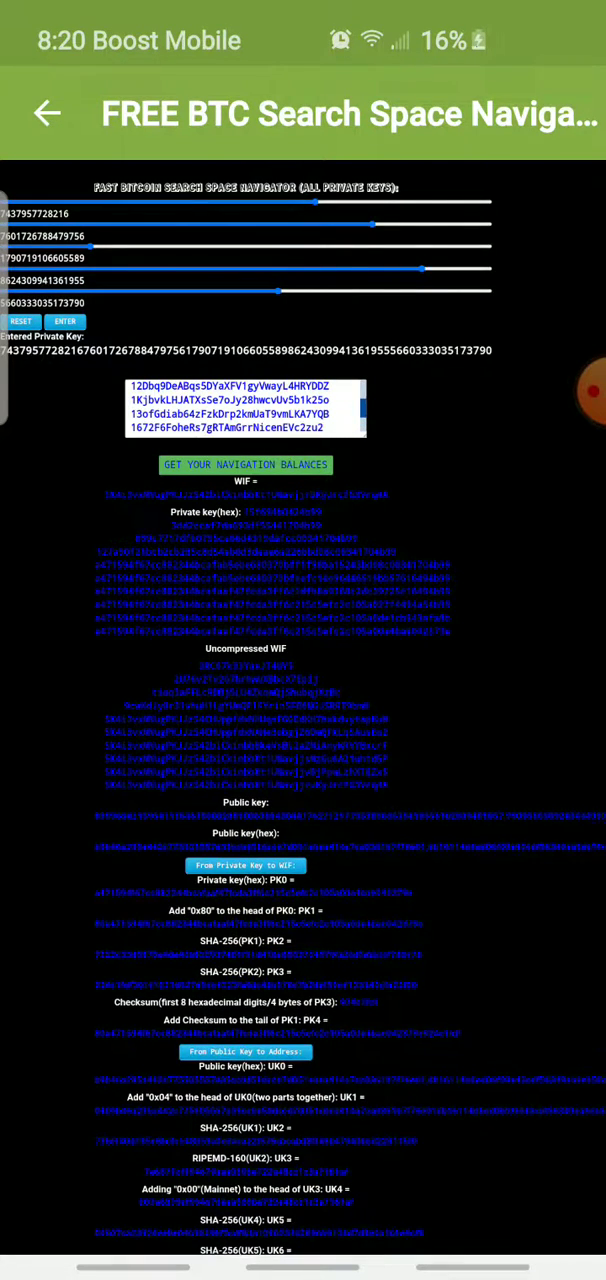
- Slide the fifth private-key part to a new value, refreshing the derived addresses and steps
left_click_drag(277, 291, 368, 291)
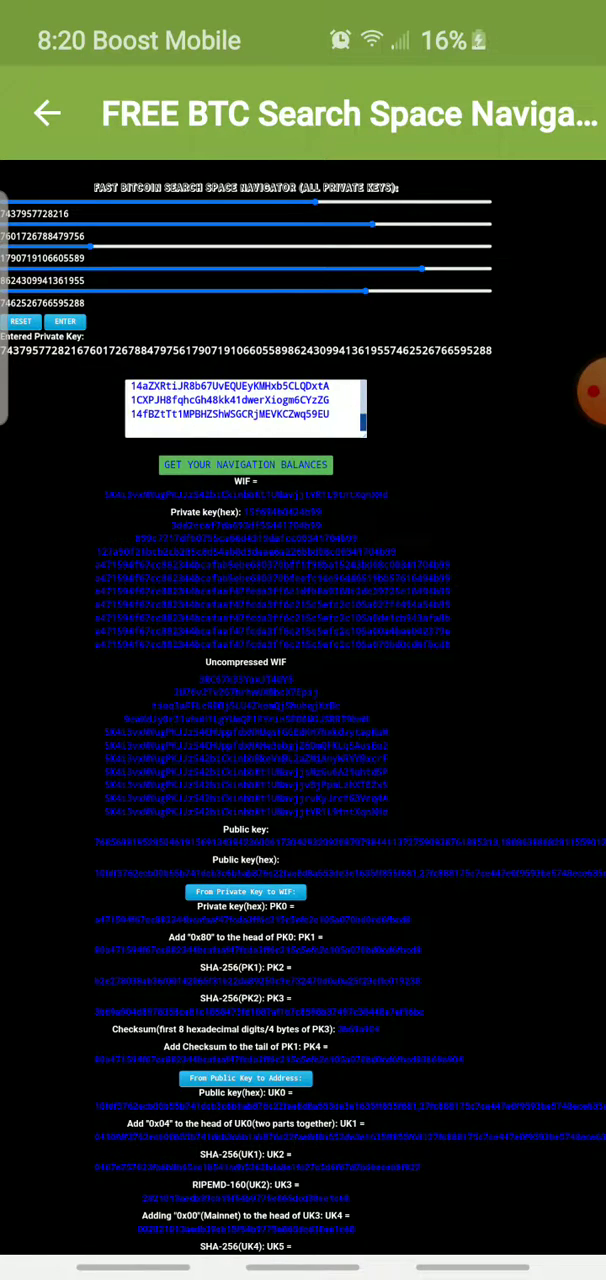
left_click(565, 392)
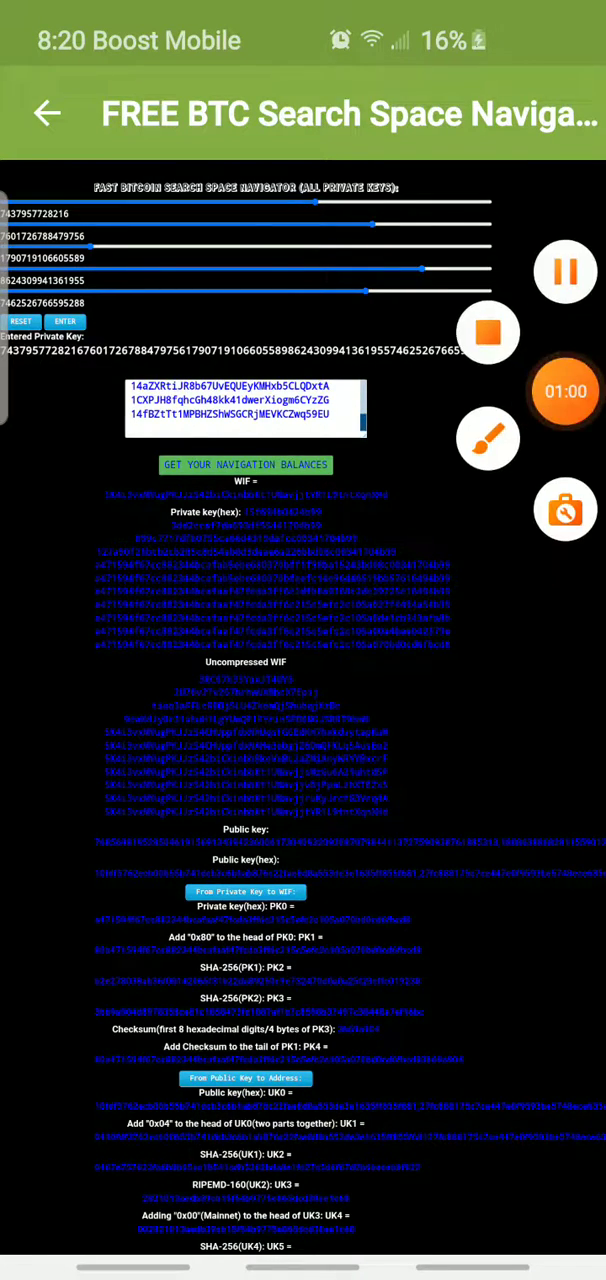